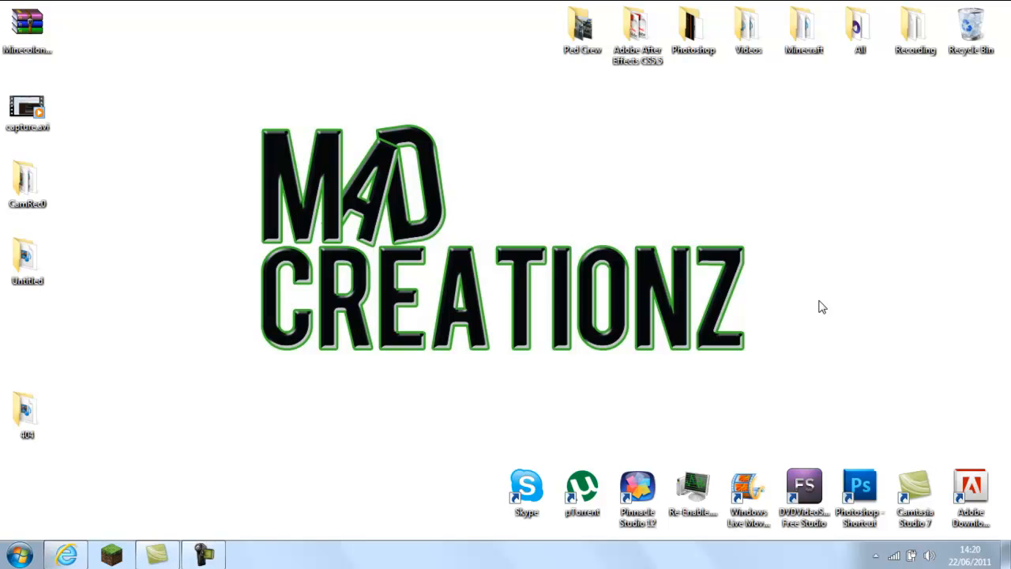
{"action": "mouse_move", "coordinate": [103, 71]}
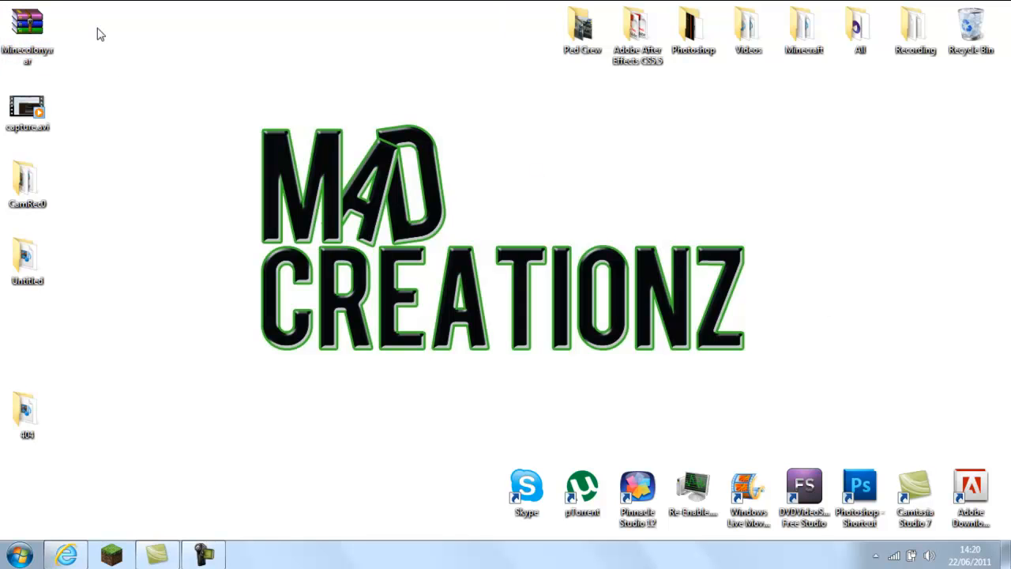
{"action": "mouse_move", "coordinate": [204, 74]}
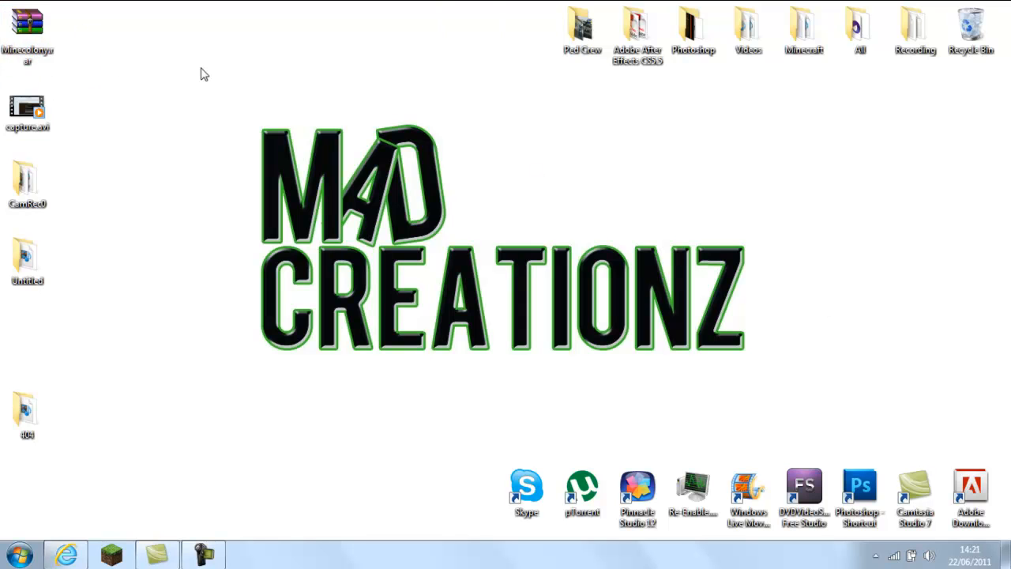
{"action": "mouse_move", "coordinate": [88, 23]}
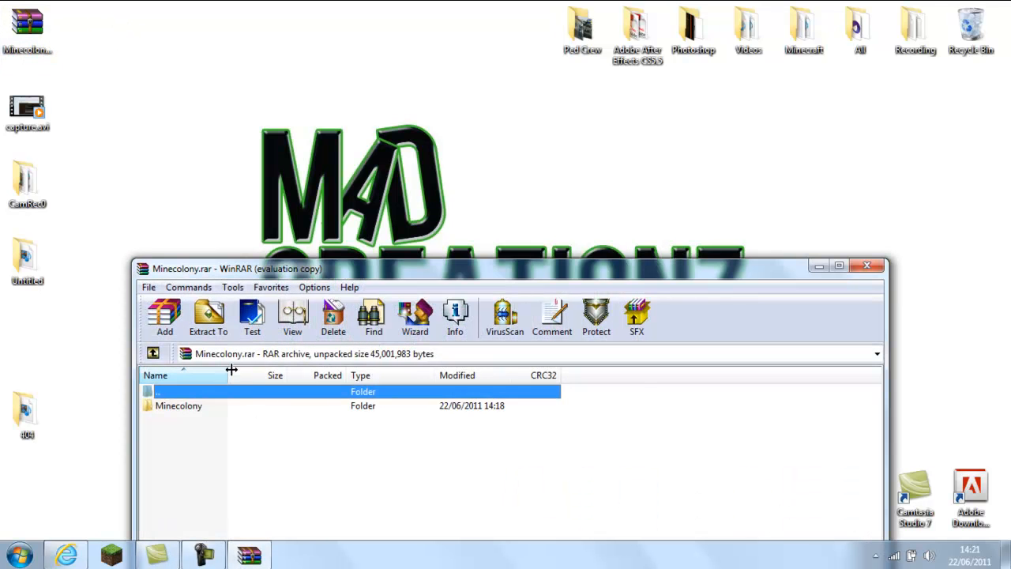
Extract the Minecolony folder to the Desktop and close WinRAR
{"action": "double_click", "coordinate": [178, 405]}
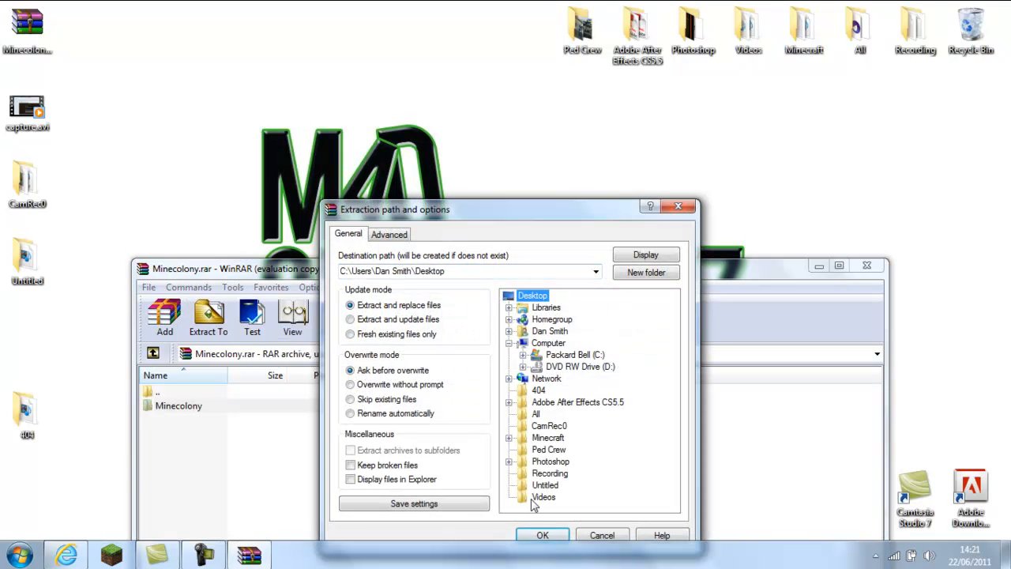
{"action": "left_click", "coordinate": [543, 534]}
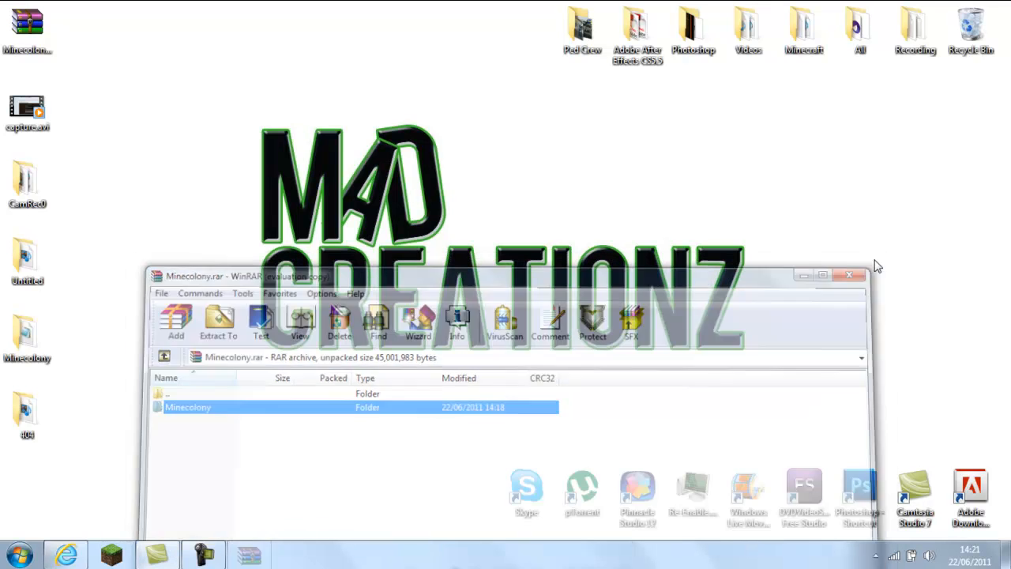
{"action": "left_click", "coordinate": [850, 275]}
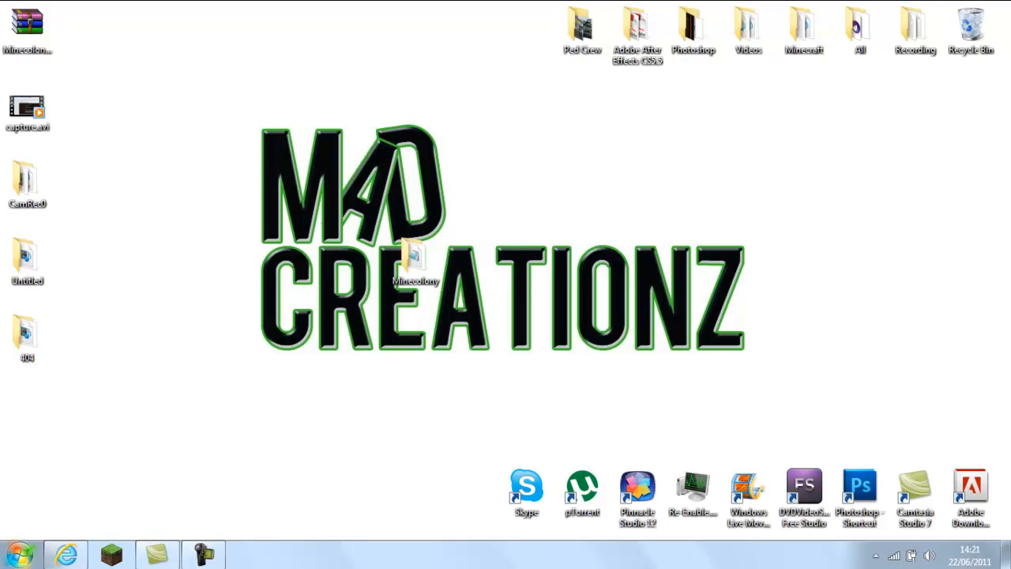
Search %appdata% from the Start menu to reach the Roaming folder
{"action": "left_click", "coordinate": [17, 553]}
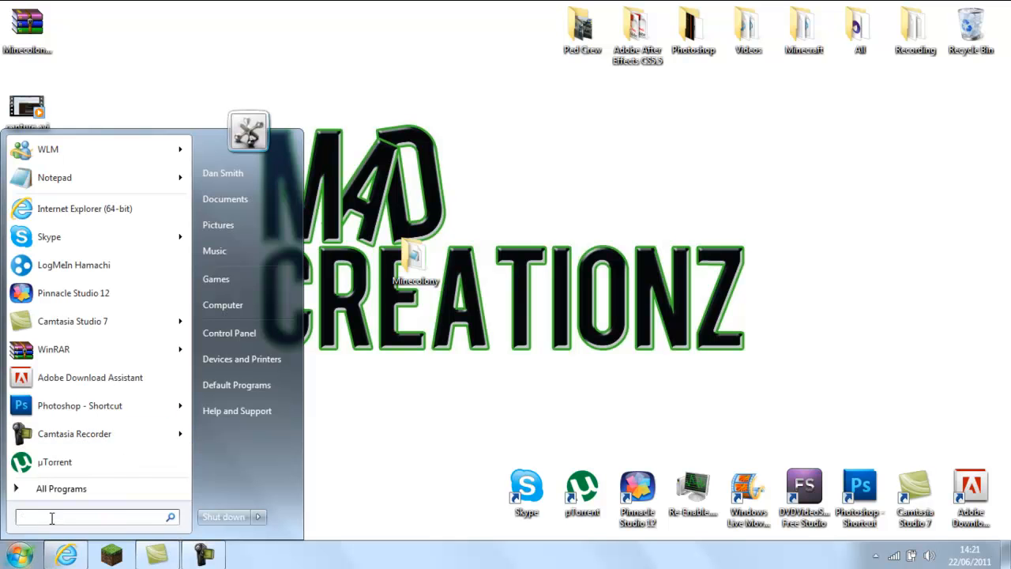
{"action": "type", "text": "%"}
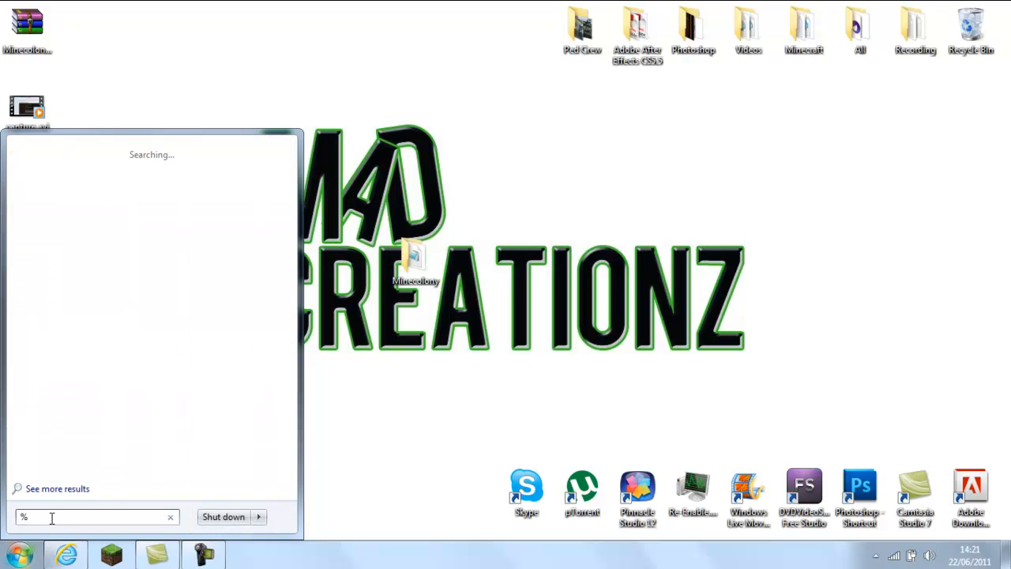
{"action": "type", "text": "app"}
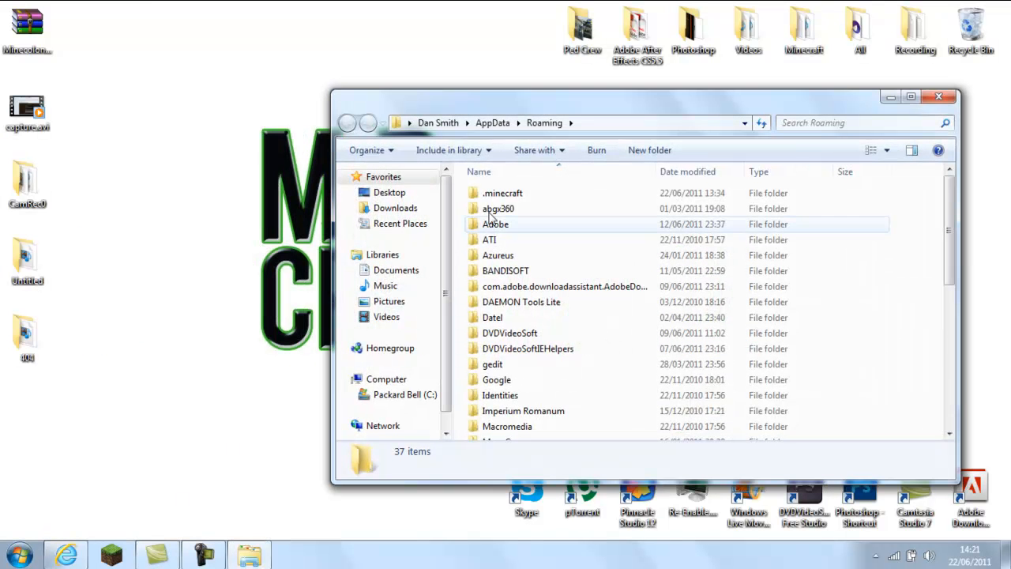
Snap .minecraft to the right and show the Minecolony folder beside it
{"action": "double_click", "coordinate": [502, 193]}
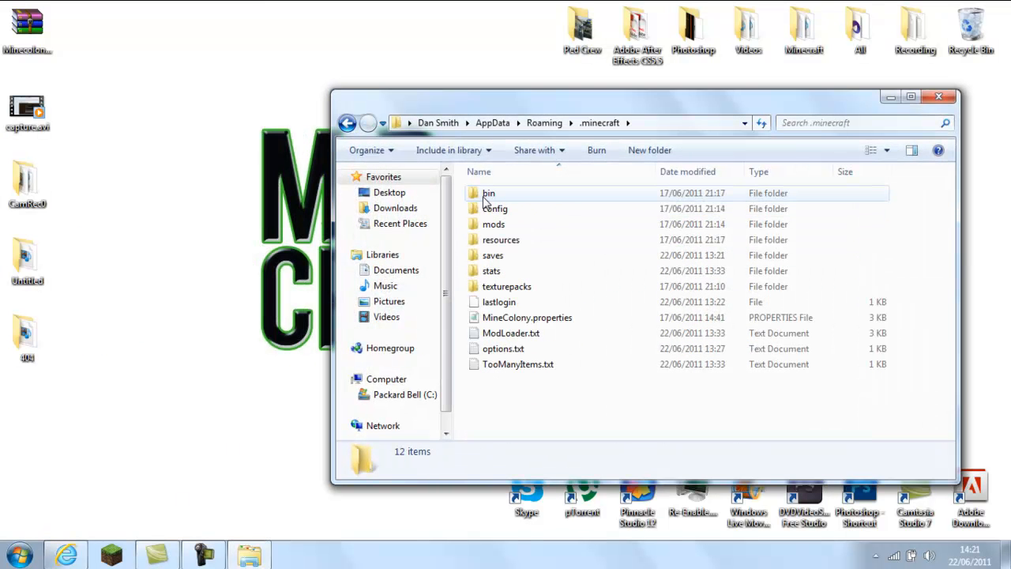
{"action": "left_click_drag", "start_coordinate": [632, 96], "coordinate": [648, 104]}
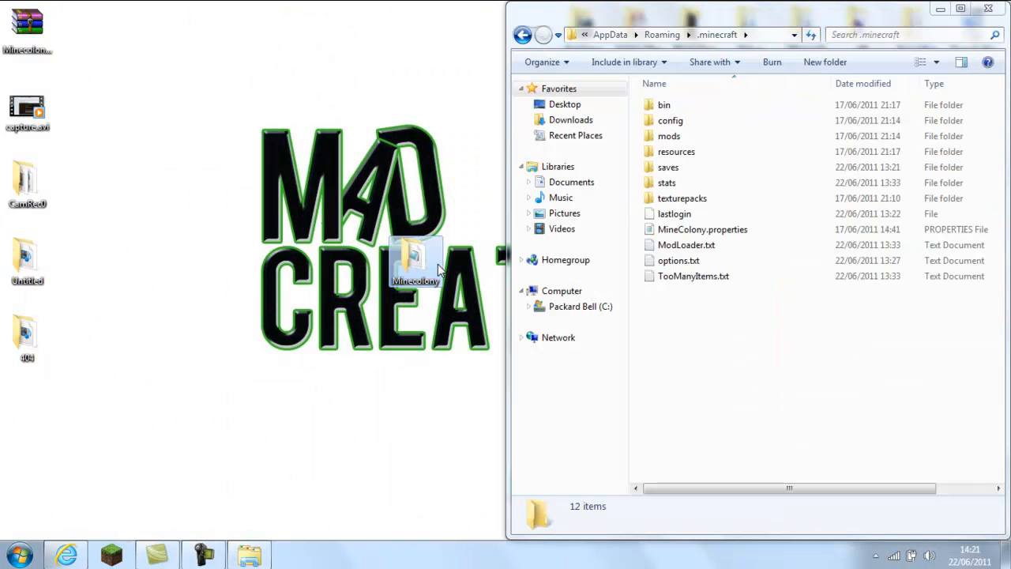
{"action": "double_click", "coordinate": [414, 269]}
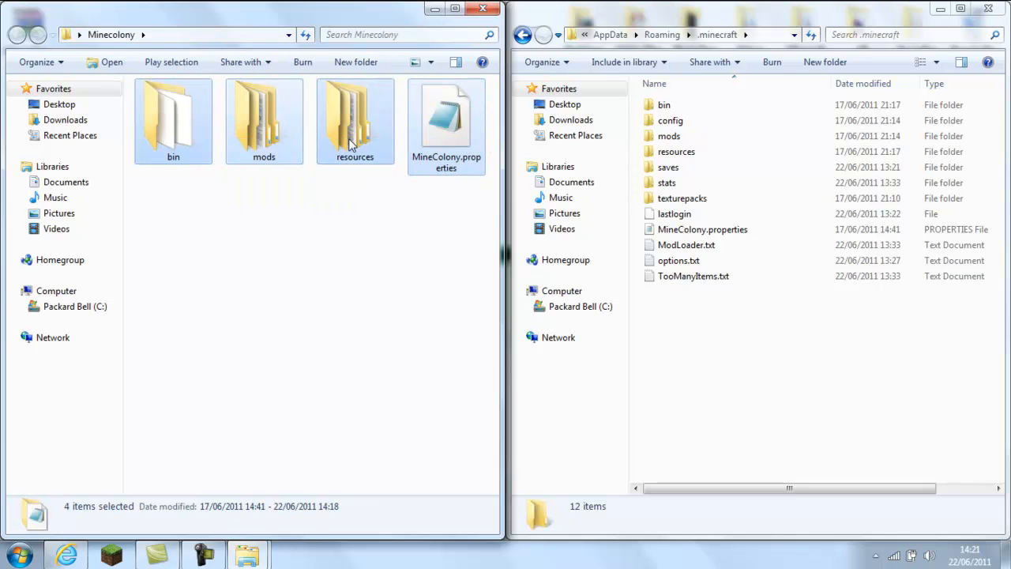
Move the four Minecolony items into .minecraft, merging and replacing all conflicts
{"action": "left_click_drag", "start_coordinate": [262, 120], "coordinate": [841, 372]}
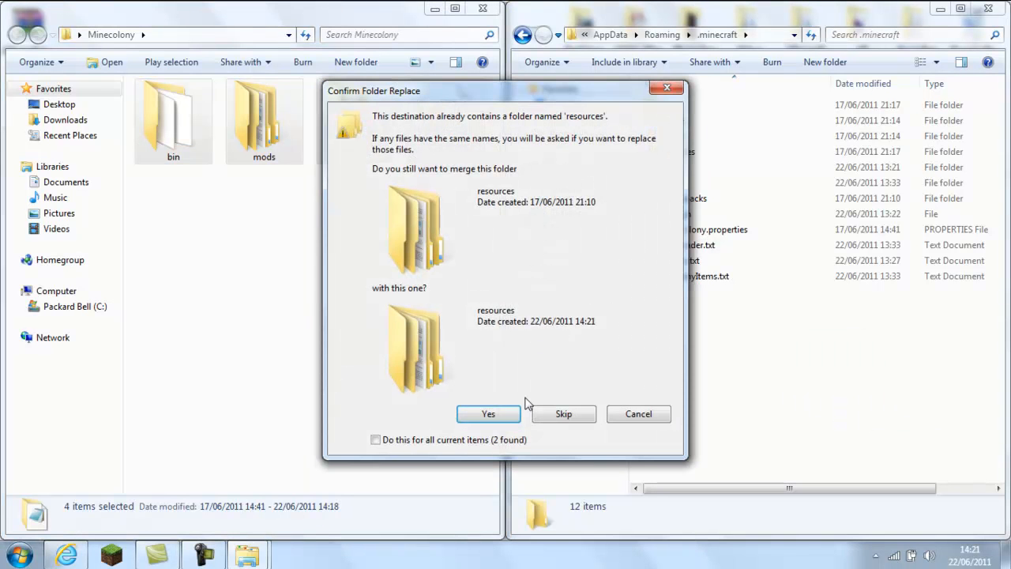
{"action": "left_click", "coordinate": [486, 414]}
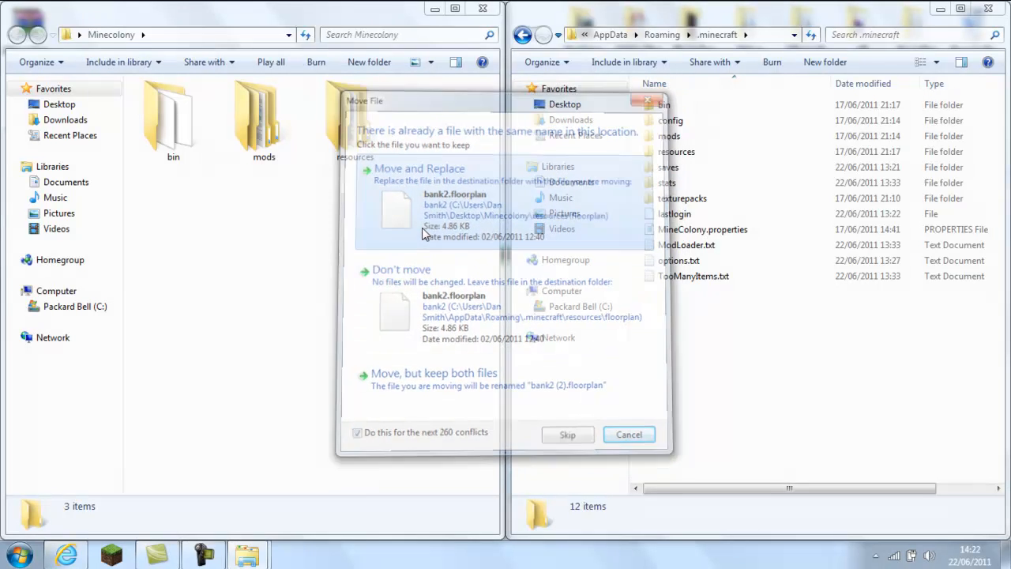
{"action": "left_click", "coordinate": [420, 167]}
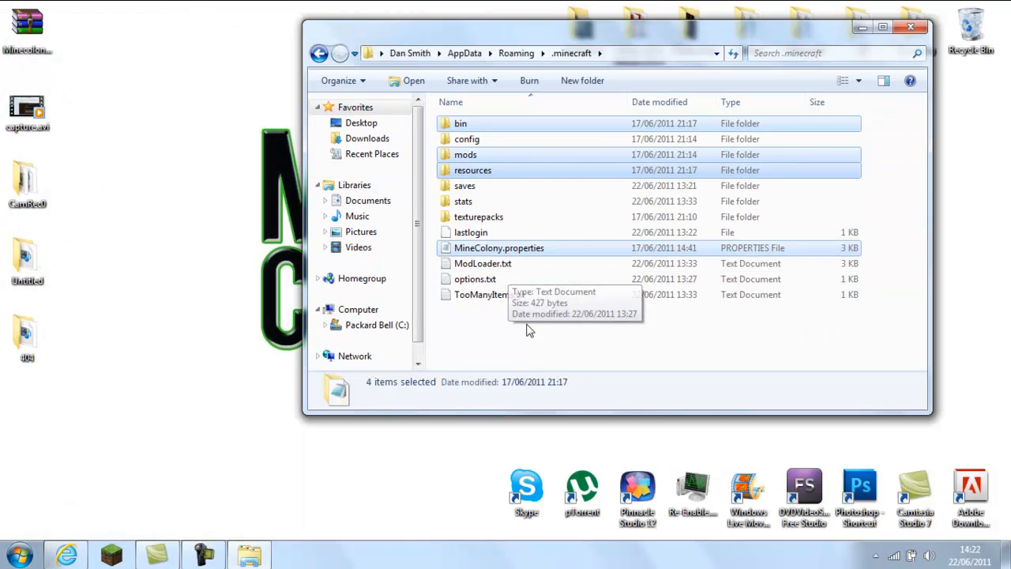
{"action": "left_click", "coordinate": [883, 26]}
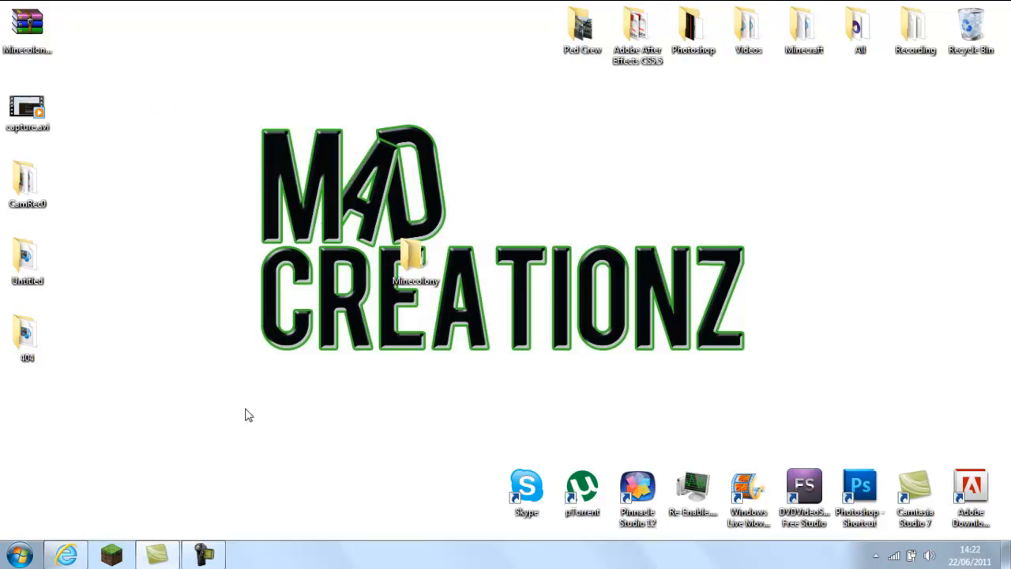
Launch Minecraft from the taskbar and enter the game with the saved username
{"action": "left_click", "coordinate": [111, 553]}
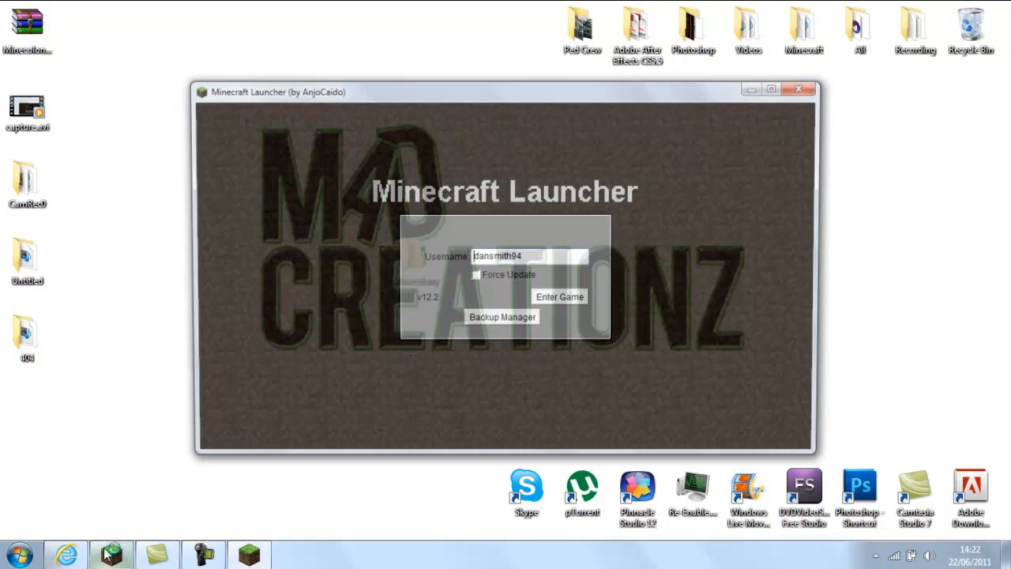
{"action": "left_click", "coordinate": [559, 297]}
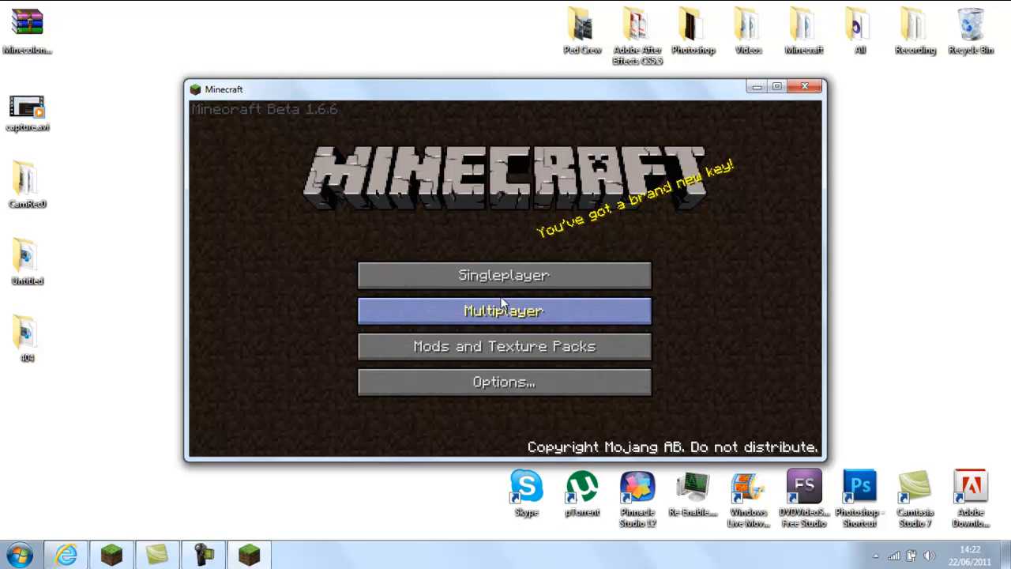
{"action": "mouse_move", "coordinate": [793, 163]}
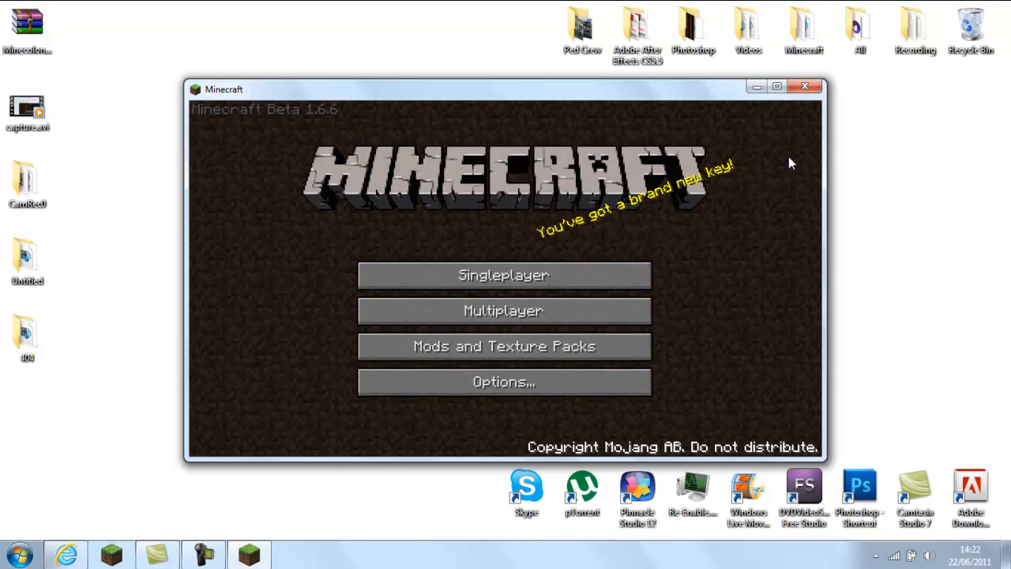
{"action": "mouse_move", "coordinate": [695, 183]}
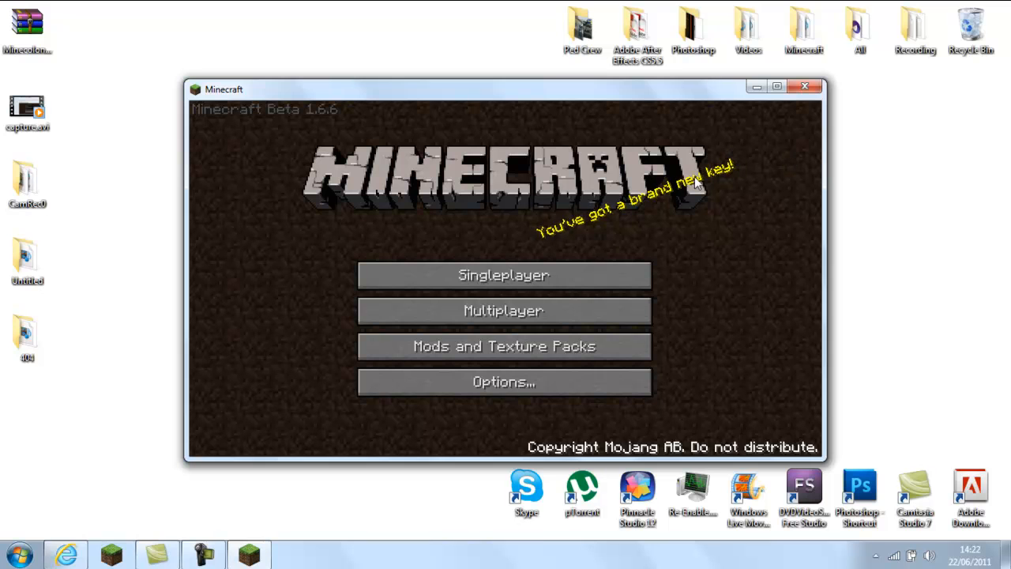
{"action": "mouse_move", "coordinate": [698, 183]}
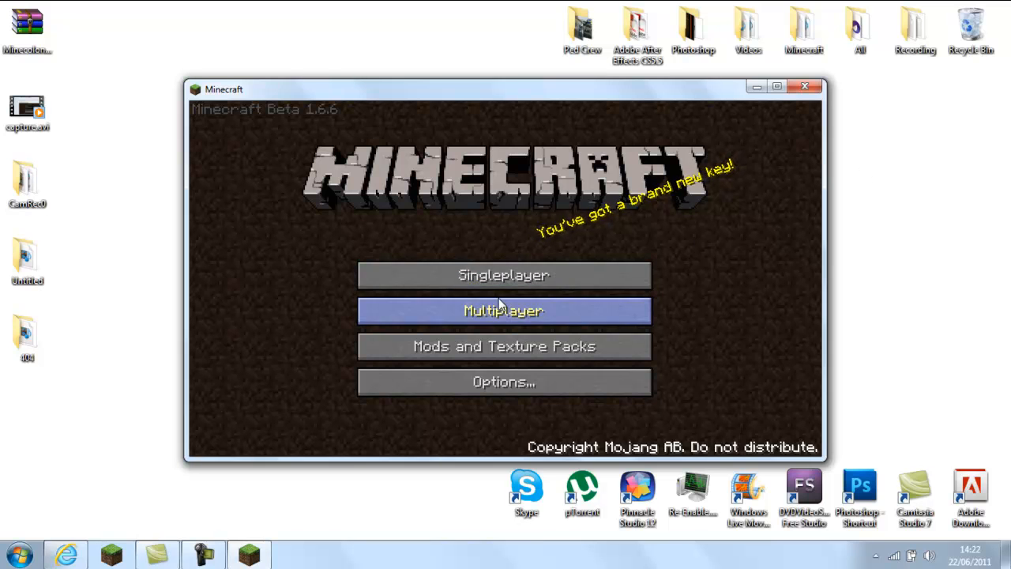
Load the New World singleplayer save and bring up the inventory with the item catalogue
{"action": "left_click", "coordinate": [502, 275]}
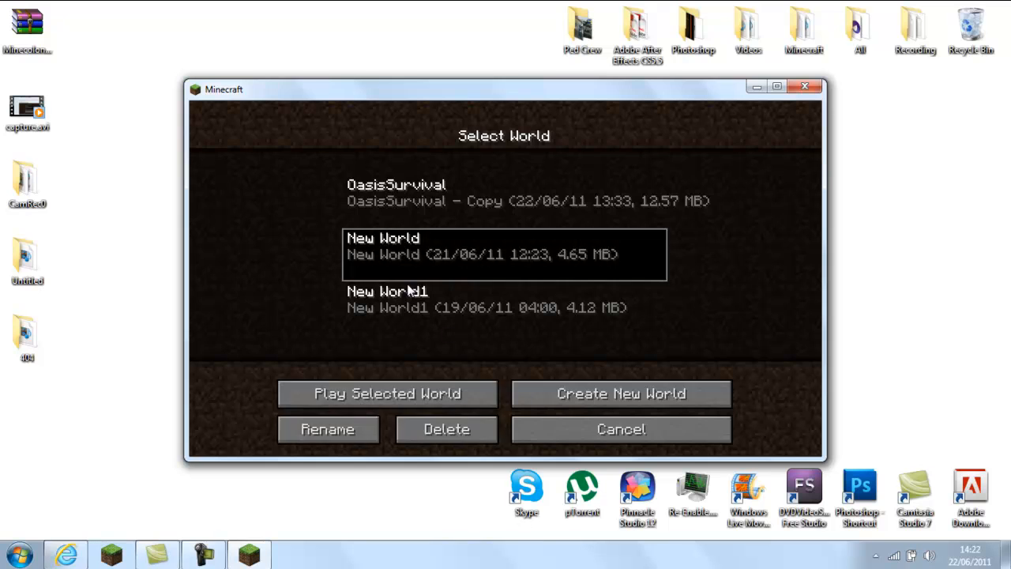
{"action": "mouse_move", "coordinate": [408, 288]}
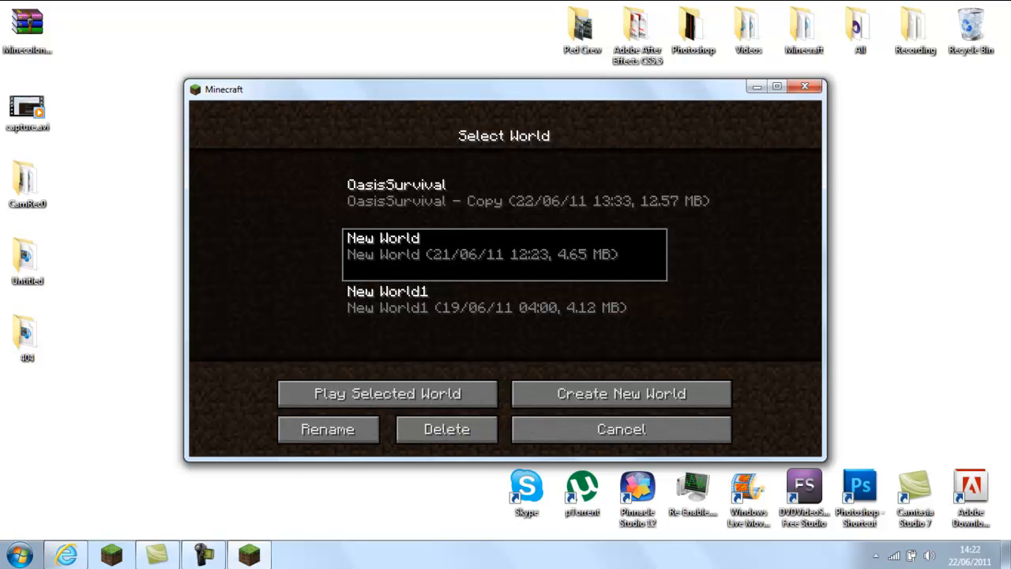
{"action": "left_click", "coordinate": [388, 393]}
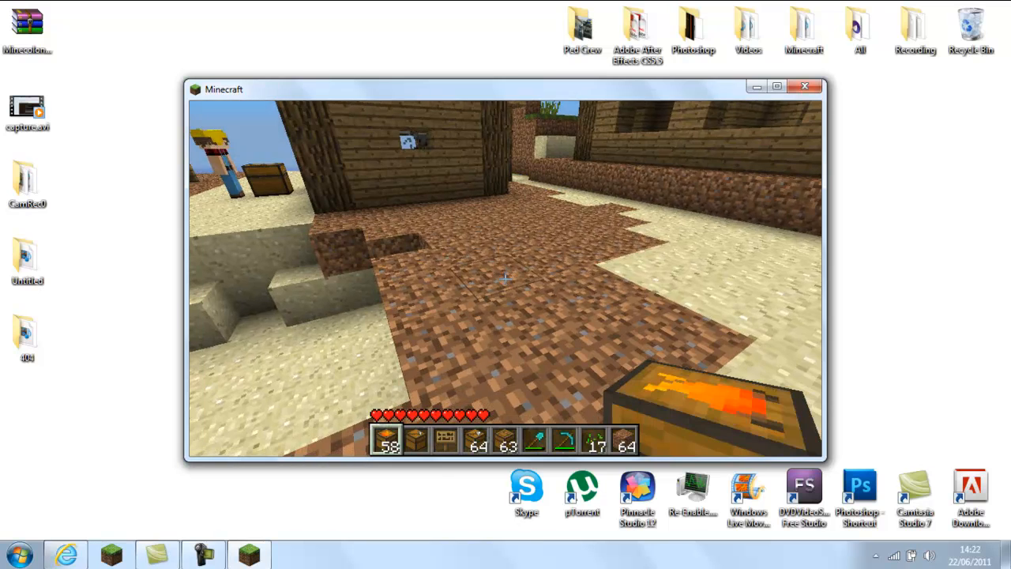
{"action": "key", "text": "e"}
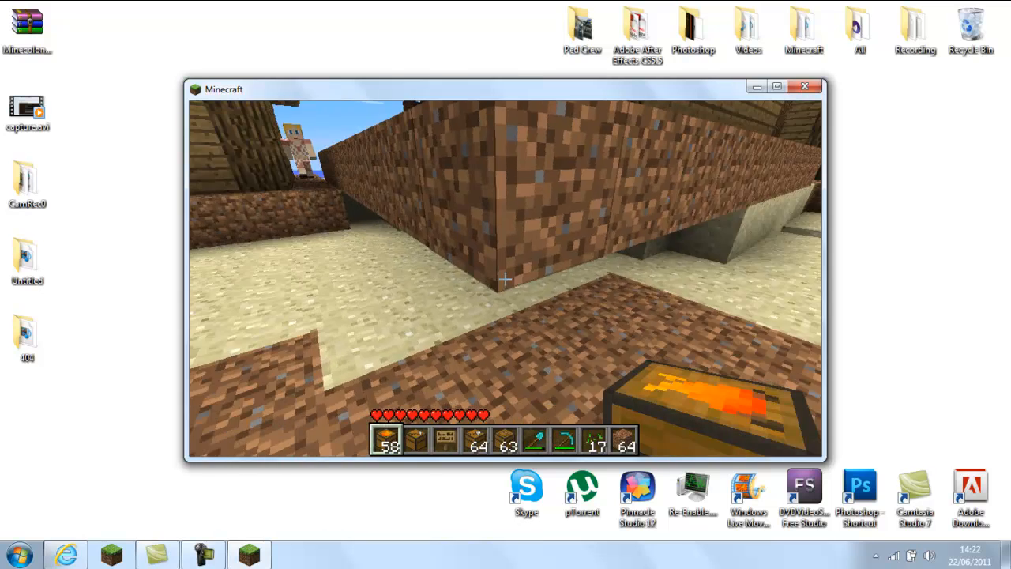
{"action": "key", "text": "e"}
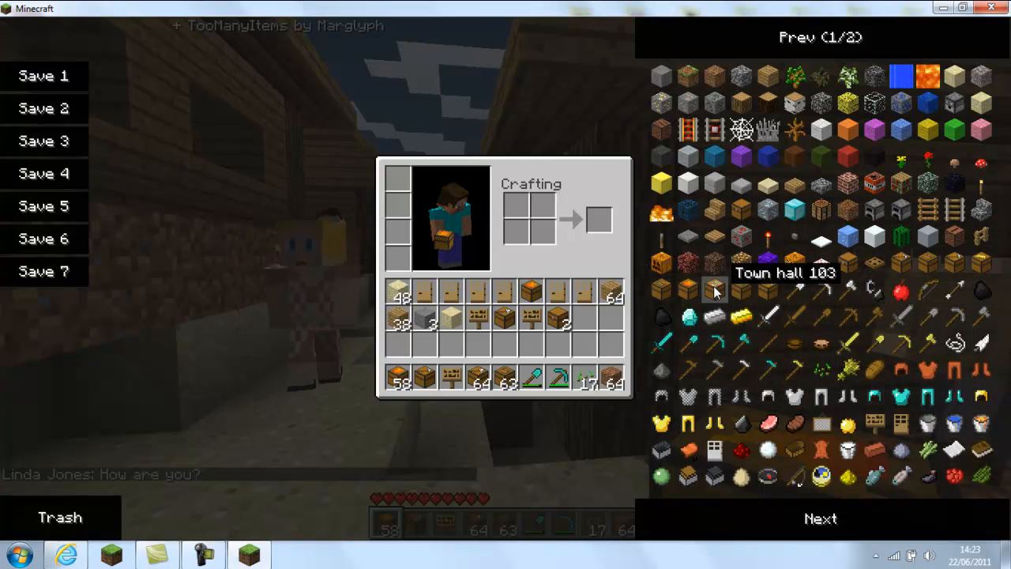
{"action": "mouse_move", "coordinate": [529, 292]}
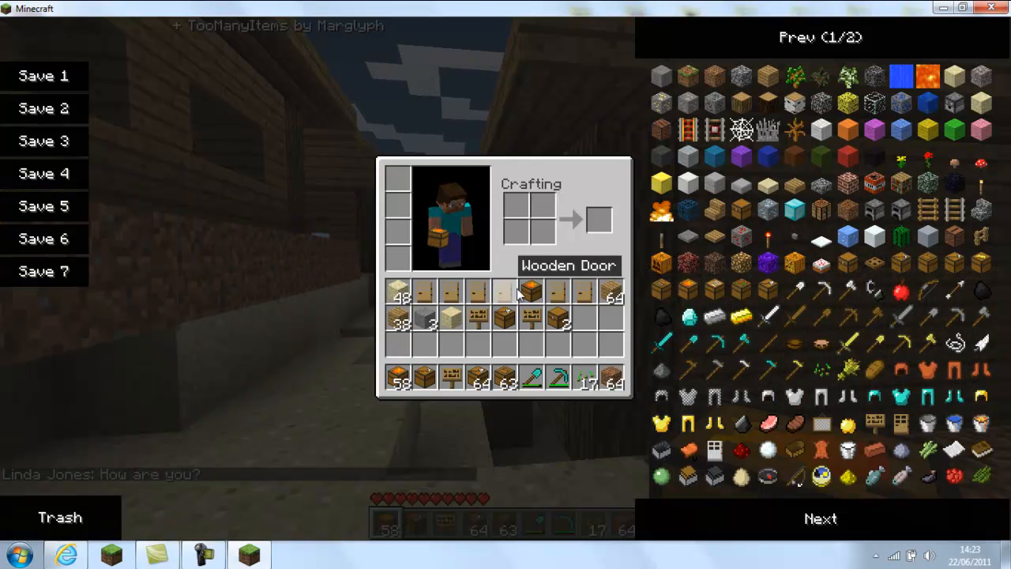
{"action": "mouse_move", "coordinate": [529, 294]}
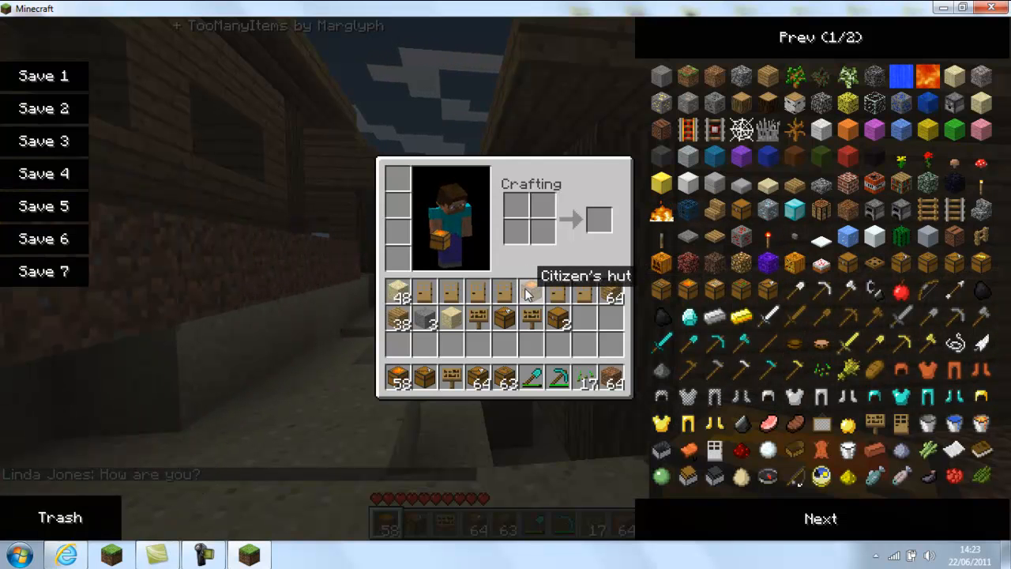
{"action": "mouse_move", "coordinate": [506, 313]}
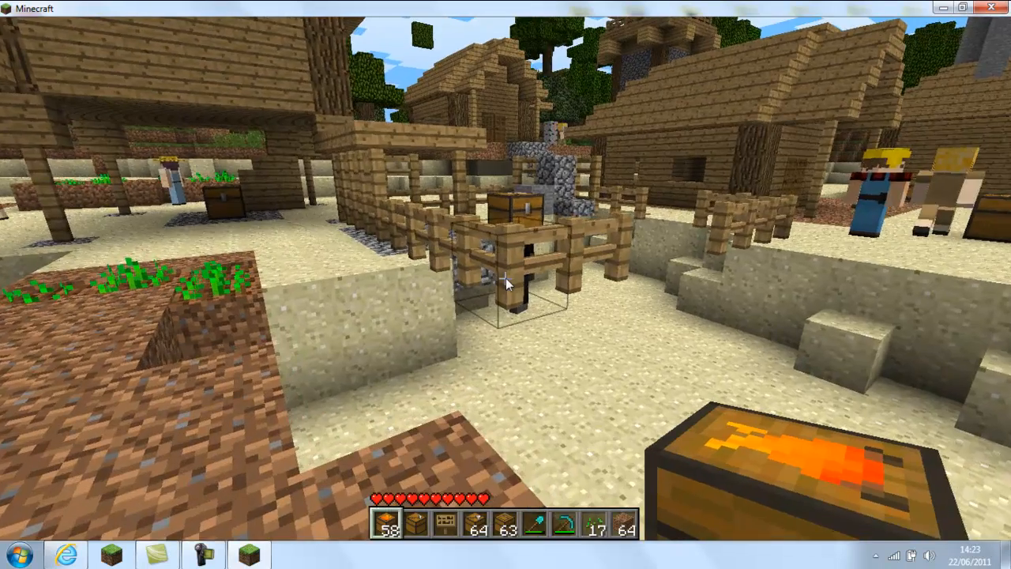
Pause the game with Esc to show the game menu over the village
{"action": "key", "text": "Escape"}
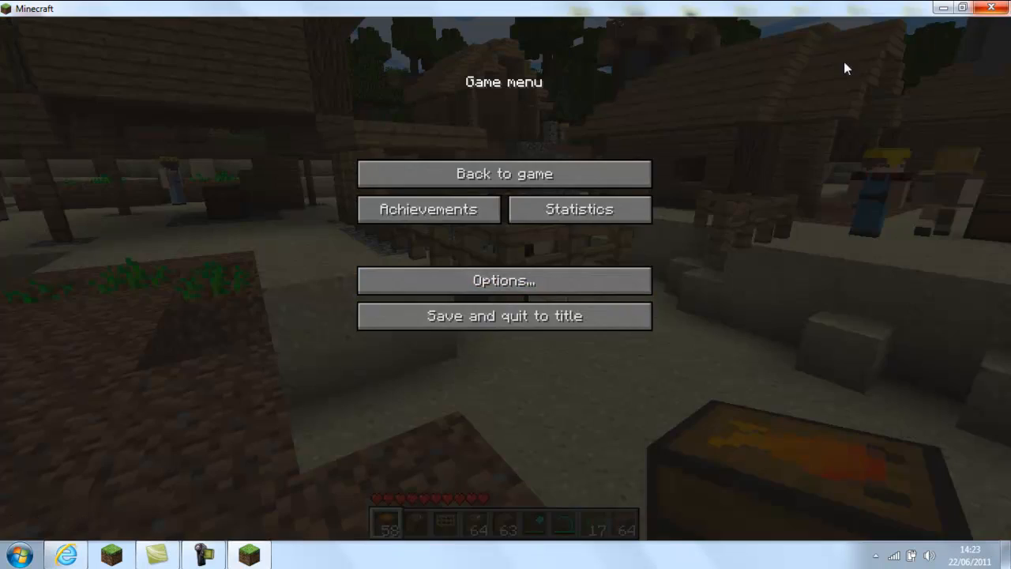